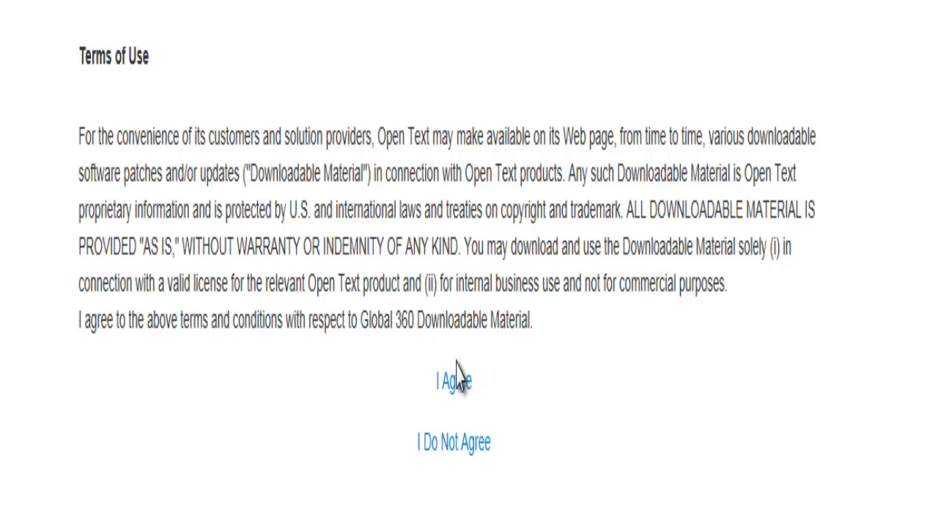
{"action": "mouse_move", "coordinate": [452, 381]}
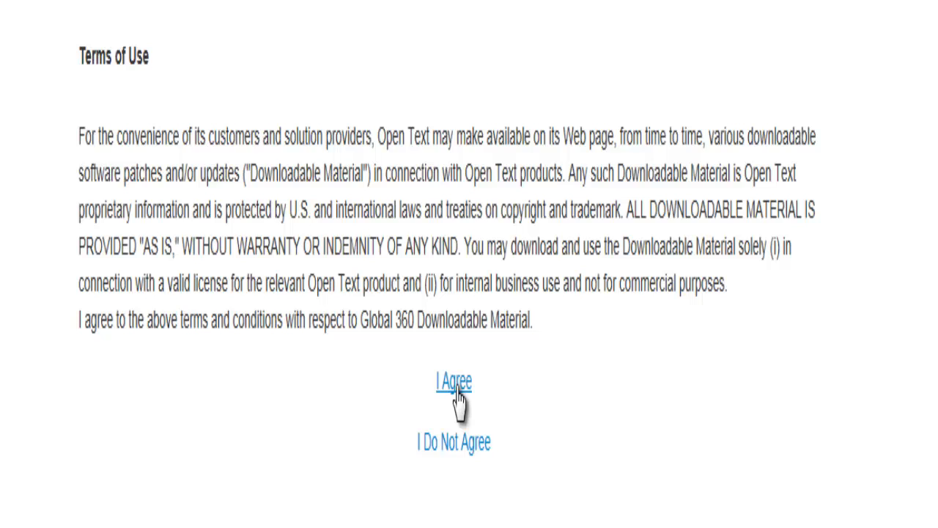
Agree to the OpenText Terms of Use for downloadable material.
{"action": "left_click", "coordinate": [452, 381]}
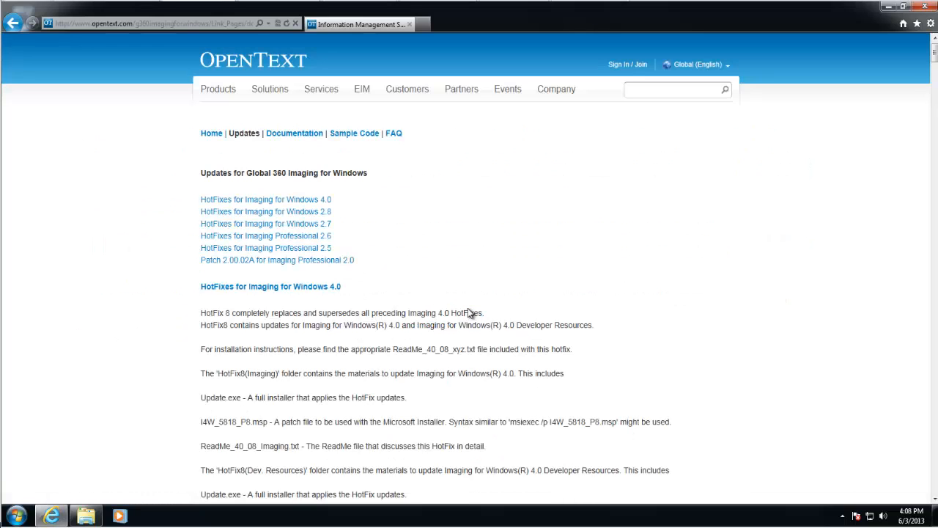
{"action": "mouse_move", "coordinate": [374, 220]}
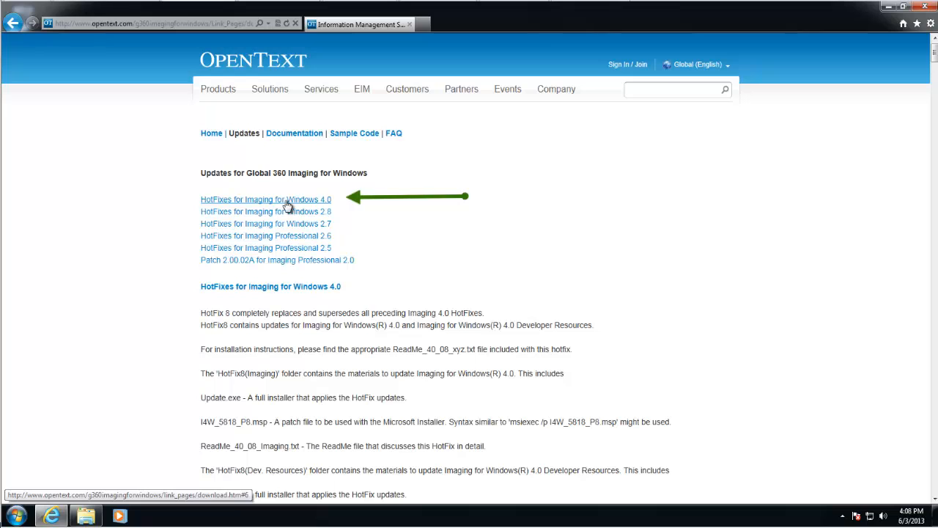
Save Img40HotFix8.zip from the Imaging for Windows 4.0 HotFixes listing.
{"action": "left_click", "coordinate": [265, 199]}
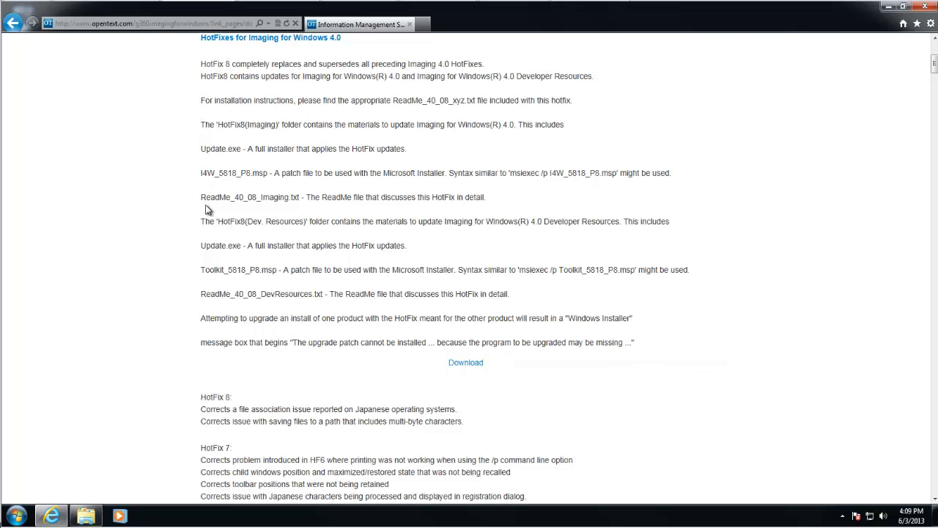
{"action": "mouse_move", "coordinate": [207, 335]}
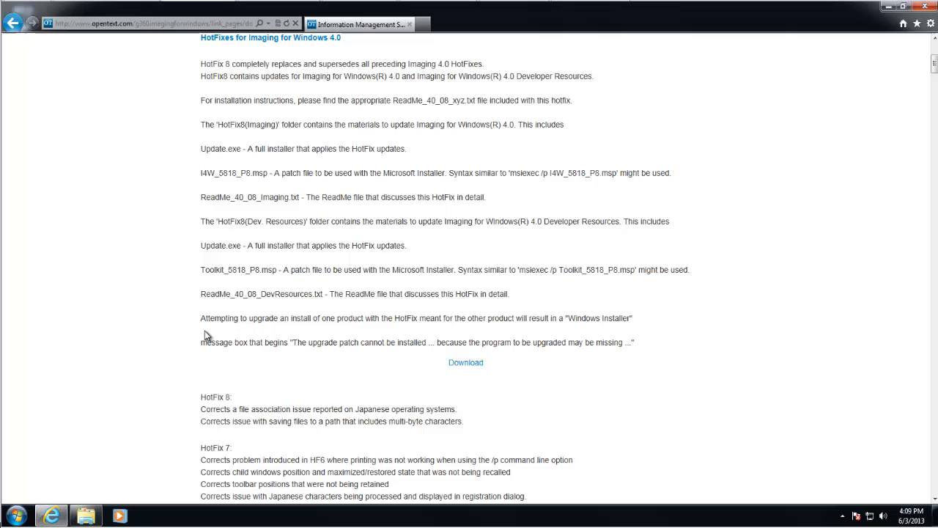
{"action": "mouse_move", "coordinate": [465, 362]}
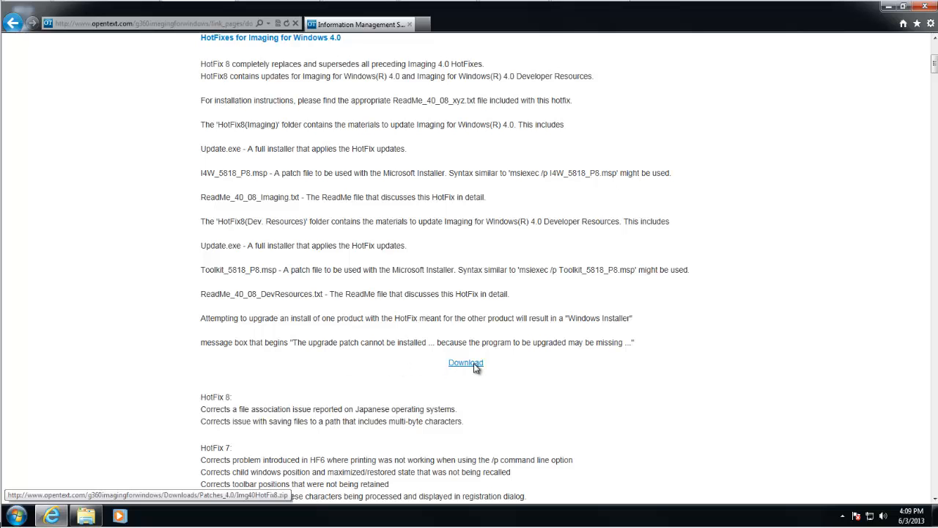
{"action": "left_click", "coordinate": [466, 362]}
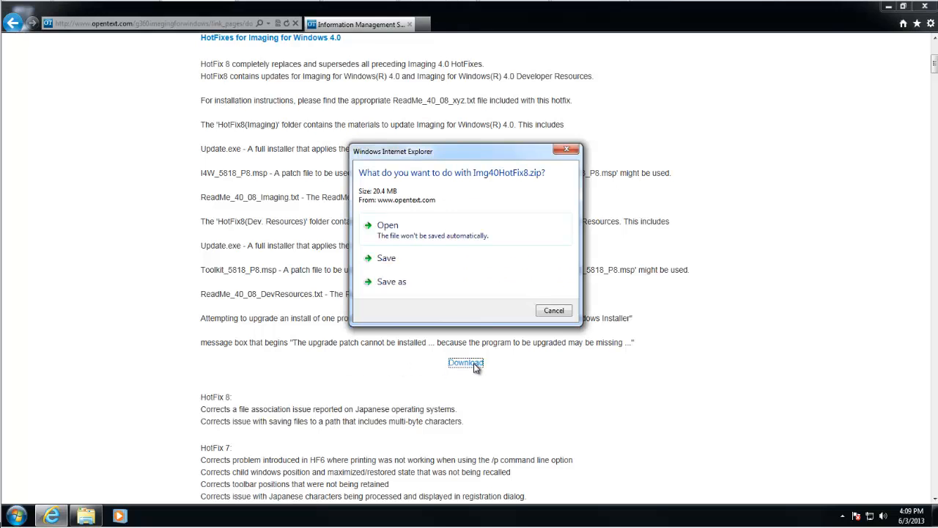
{"action": "mouse_move", "coordinate": [386, 258]}
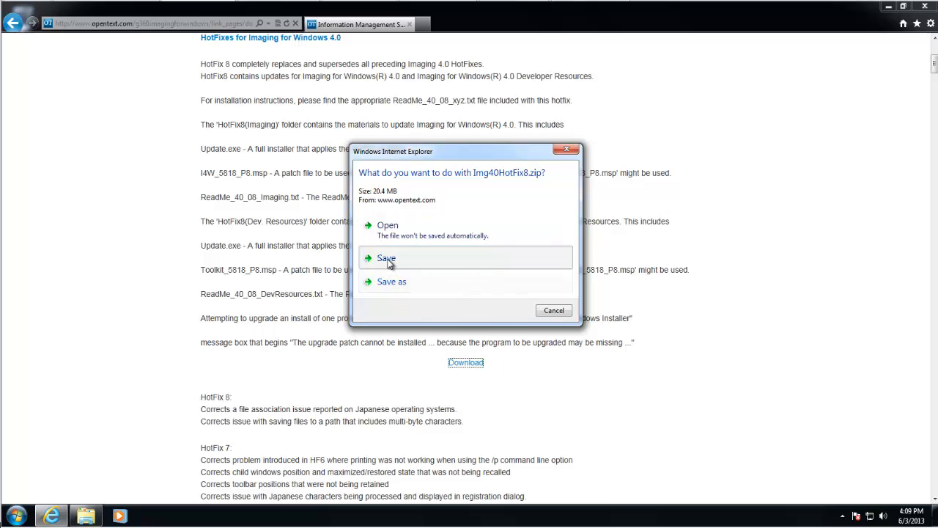
{"action": "left_click", "coordinate": [386, 258]}
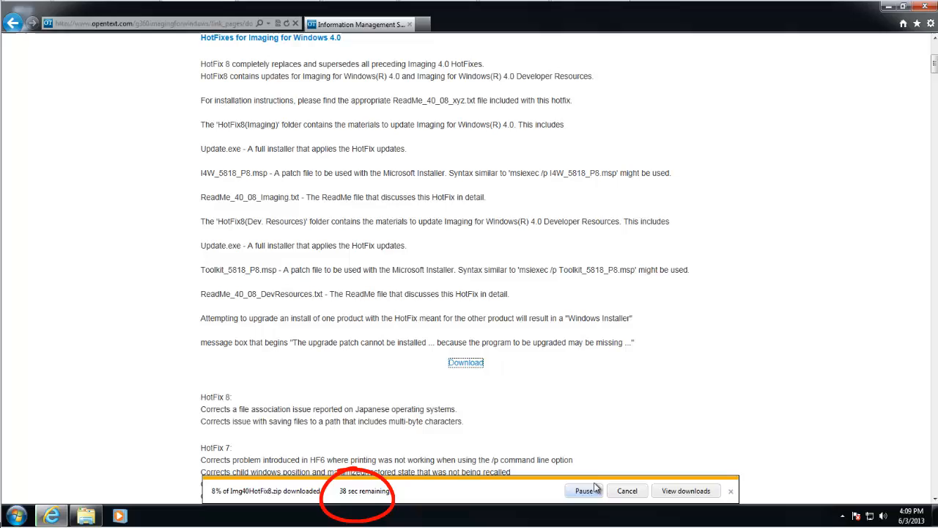
{"action": "mouse_move", "coordinate": [592, 456]}
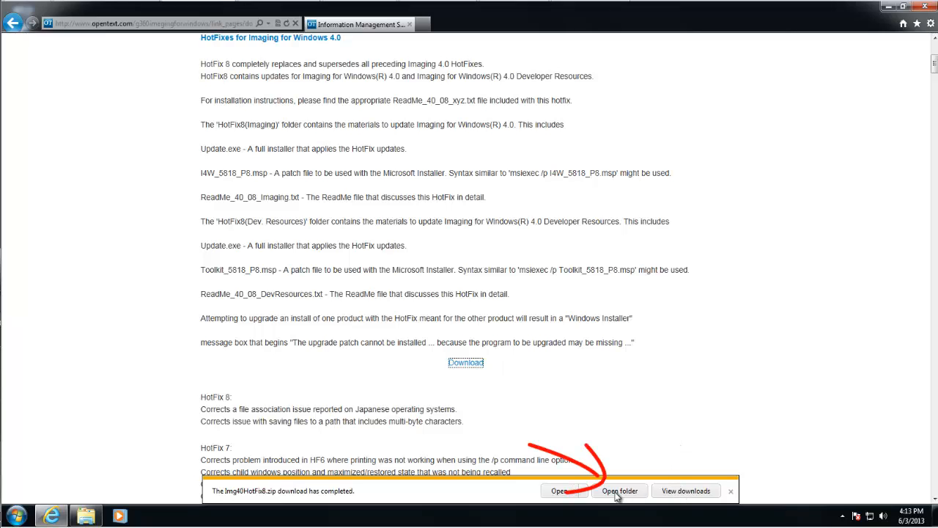
{"action": "mouse_move", "coordinate": [619, 491]}
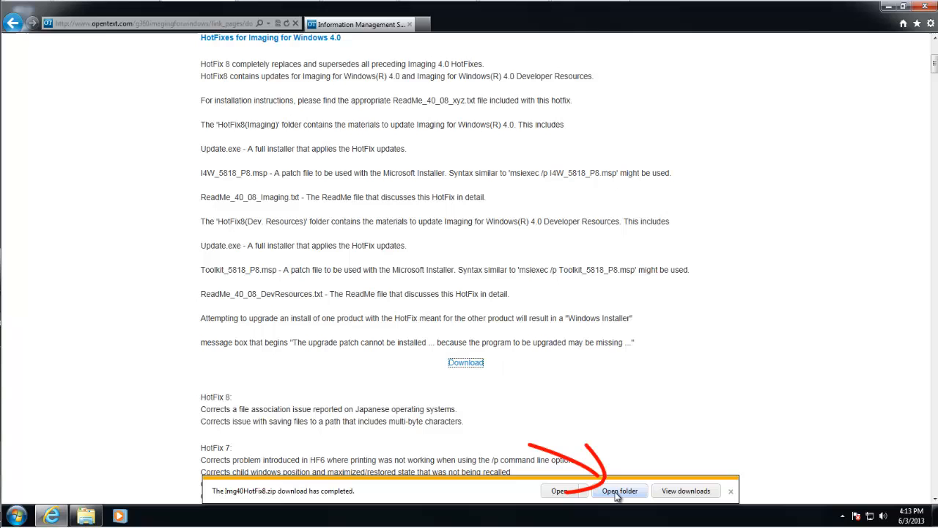
Open the downloads folder and Extract All from Img40HotFix8.zip.
{"action": "left_click", "coordinate": [619, 490]}
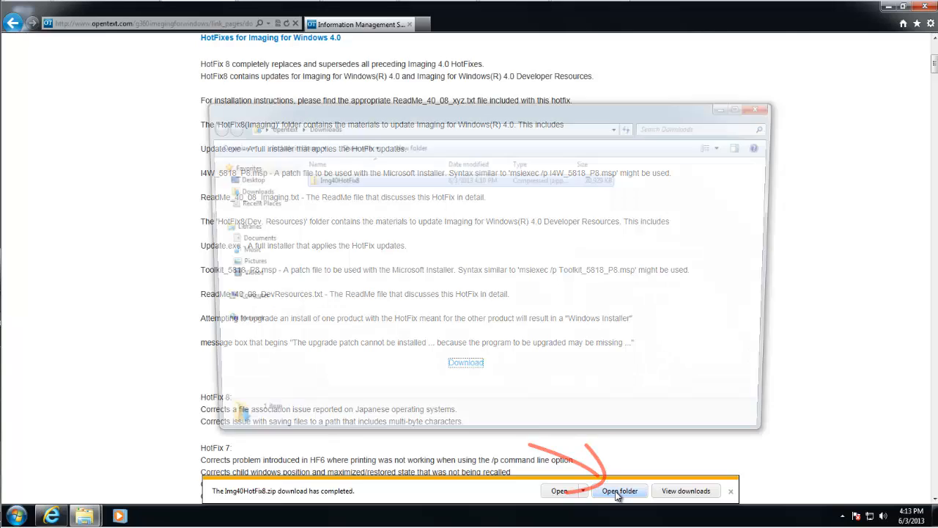
{"action": "left_click", "coordinate": [619, 490]}
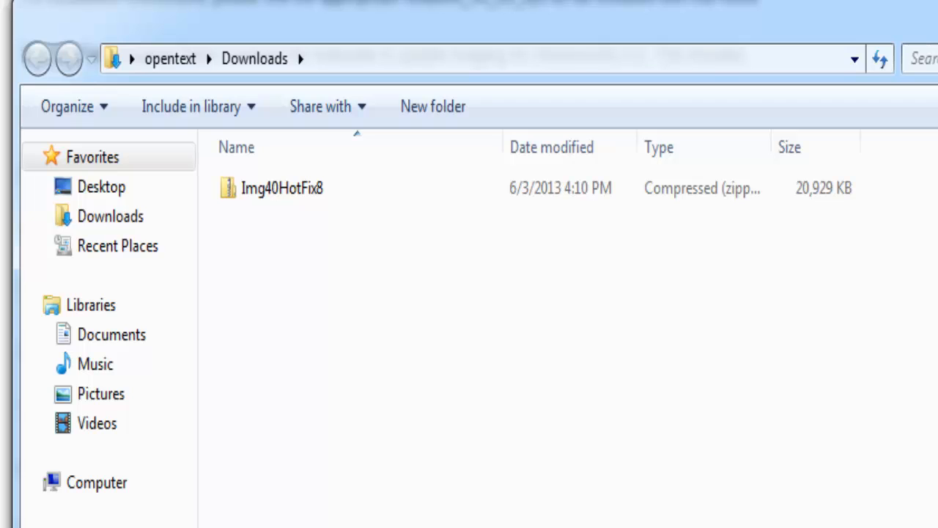
{"action": "right_click", "coordinate": [282, 187]}
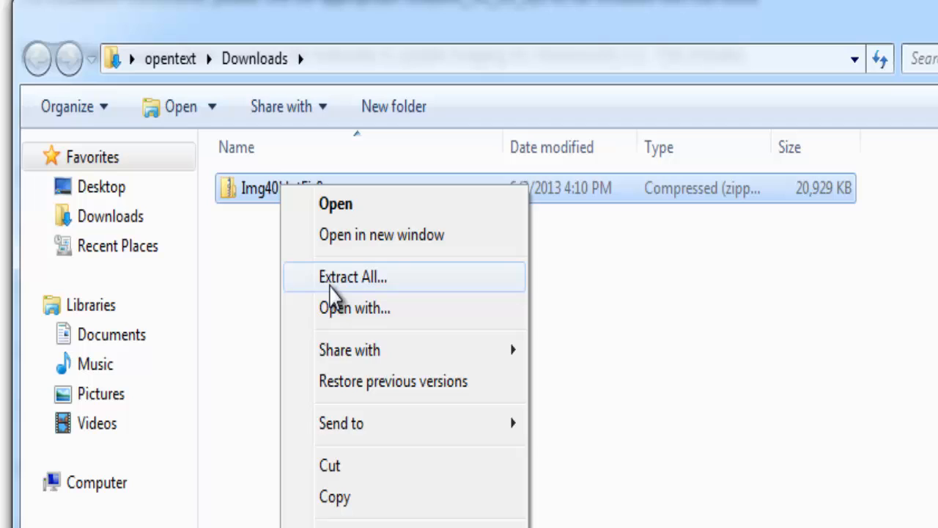
{"action": "left_click", "coordinate": [352, 276]}
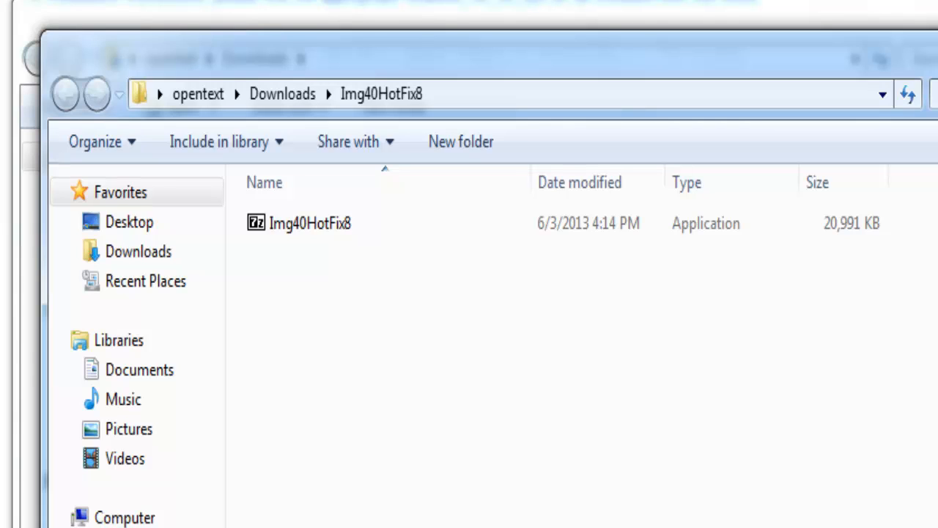
{"action": "mouse_move", "coordinate": [312, 234]}
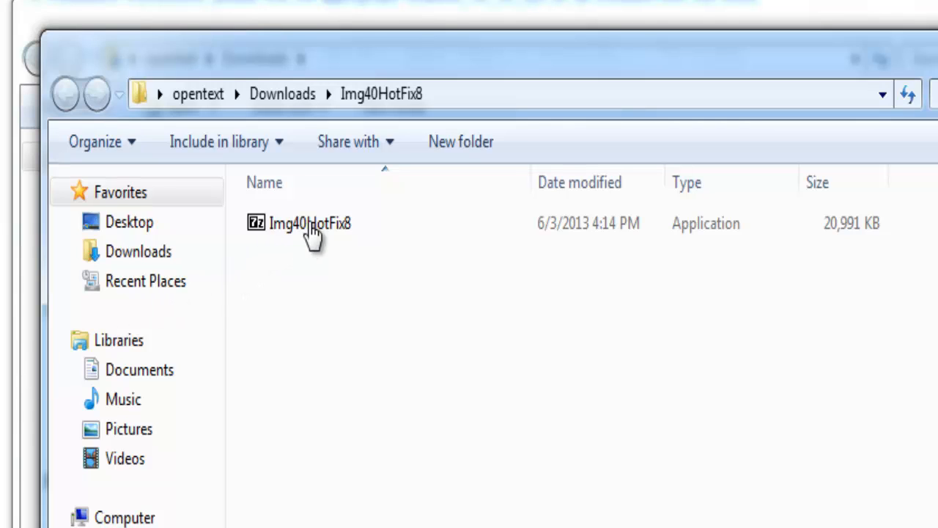
{"action": "mouse_move", "coordinate": [213, 198]}
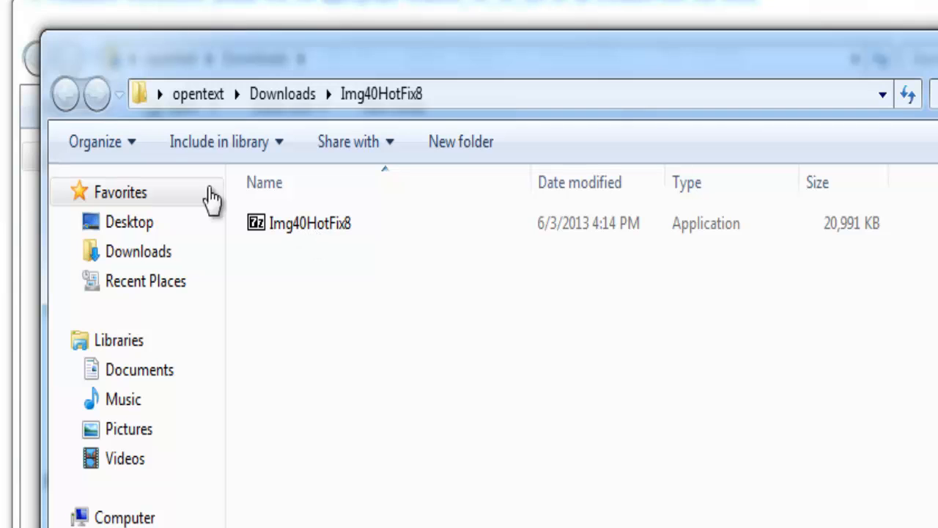
Run Img40HotFix8.exe despite the security warning and extract it to the suggested folder.
{"action": "double_click", "coordinate": [310, 223]}
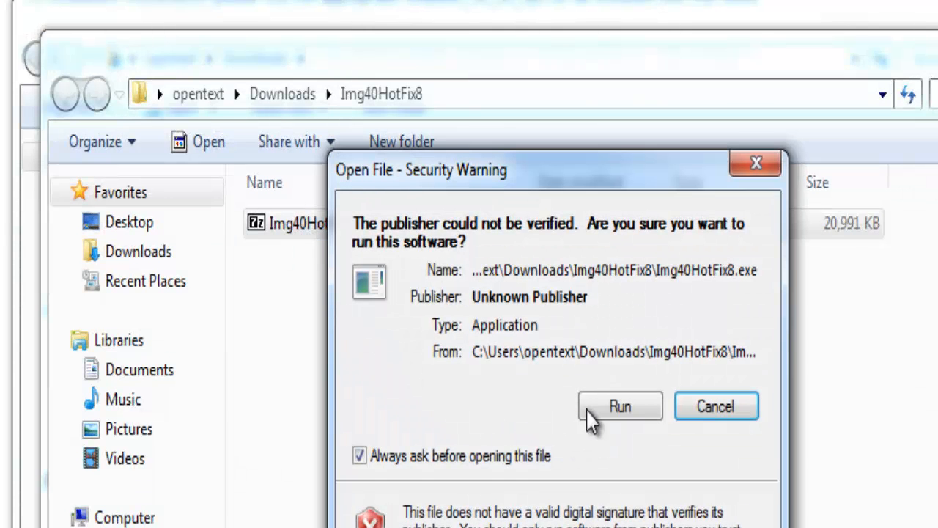
{"action": "left_click", "coordinate": [619, 405]}
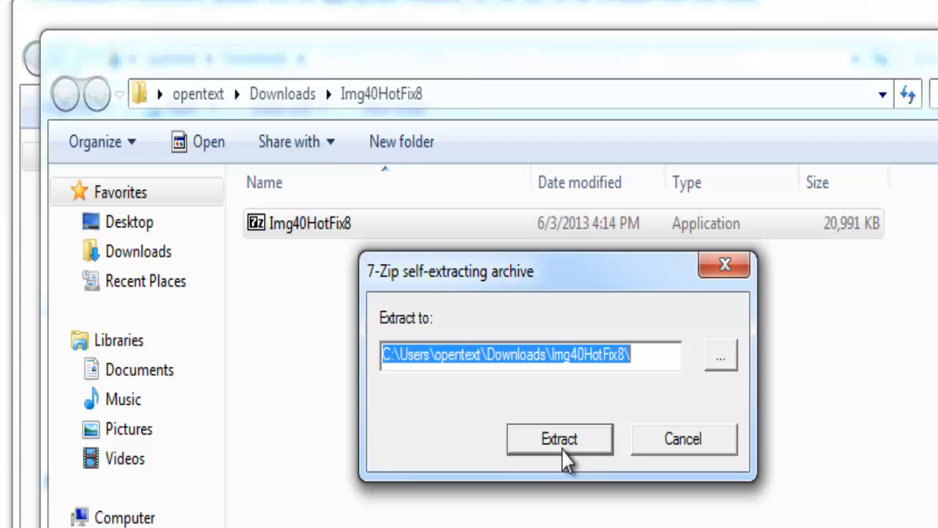
{"action": "left_click", "coordinate": [559, 439]}
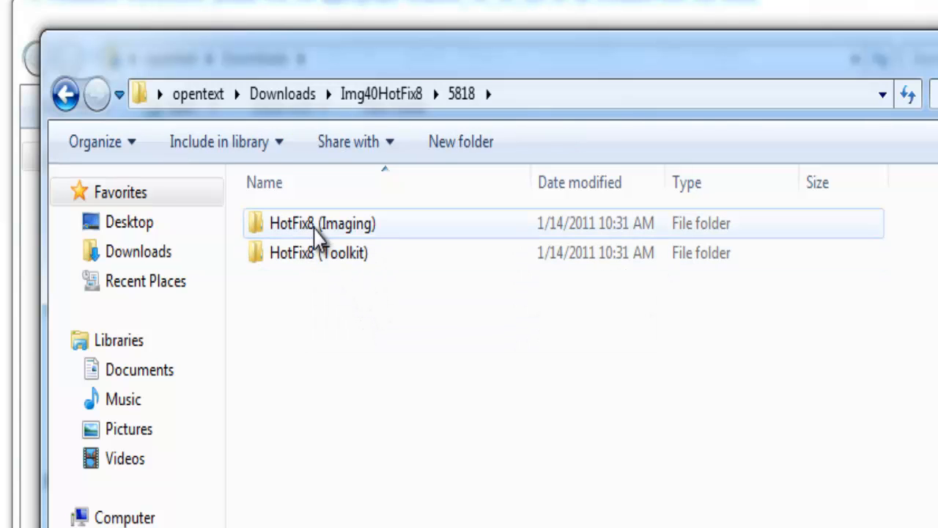
{"action": "mouse_move", "coordinate": [333, 223]}
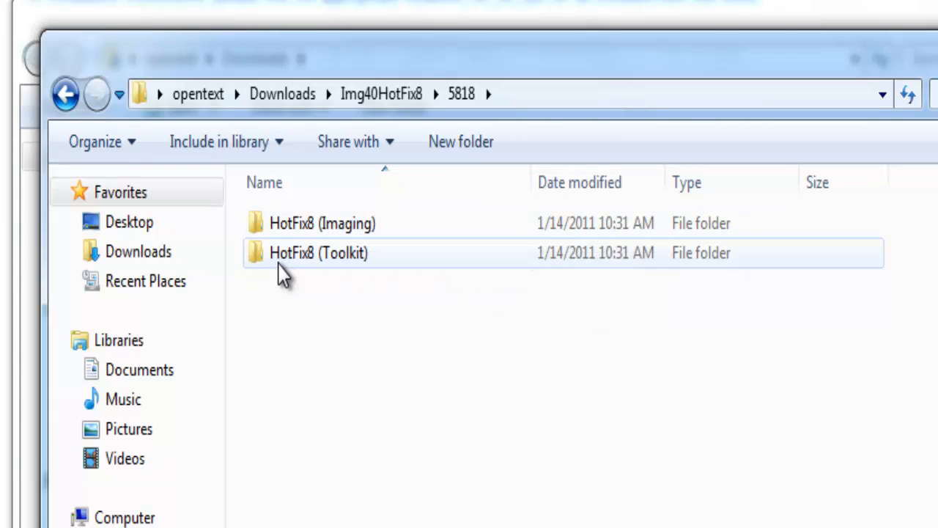
{"action": "mouse_move", "coordinate": [333, 274]}
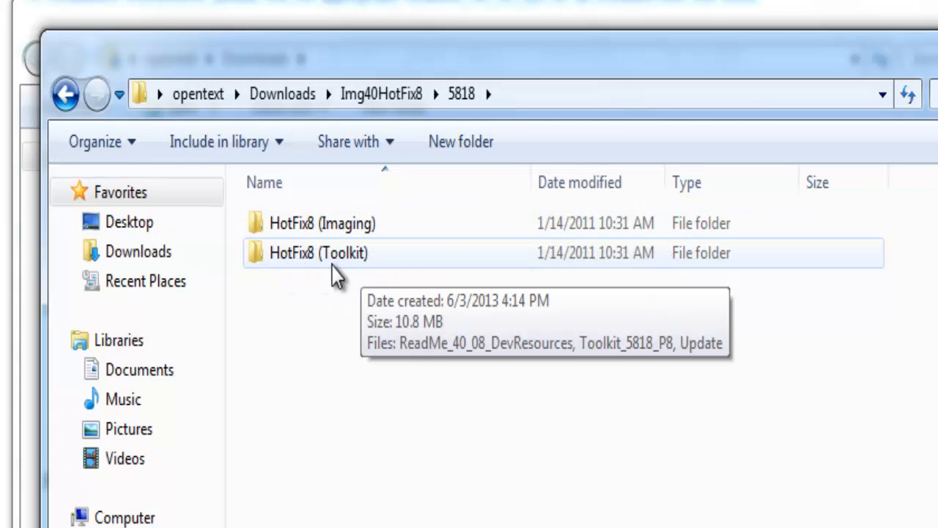
{"action": "mouse_move", "coordinate": [300, 283]}
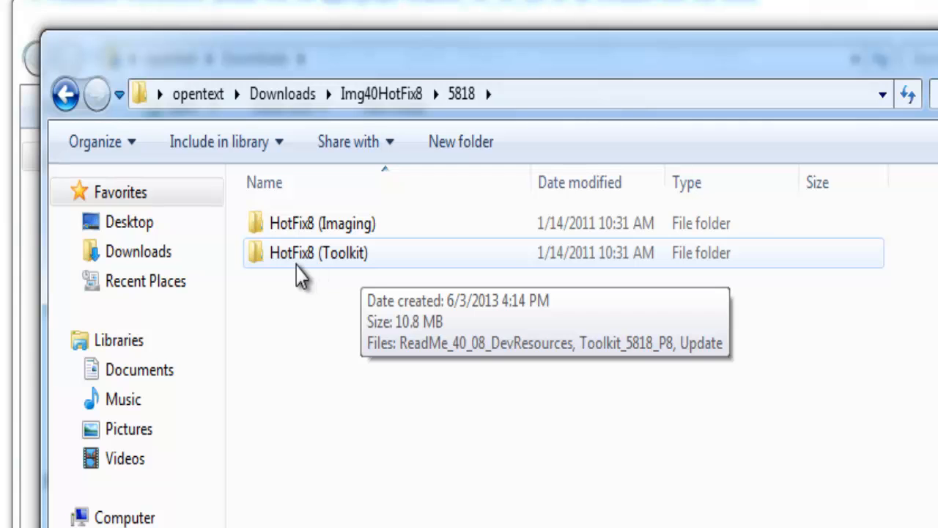
Open the HotFix8 (Imaging) folder to view I4W_5818_P8, ReadMe_40_08_Imaging and Update.
{"action": "double_click", "coordinate": [322, 223]}
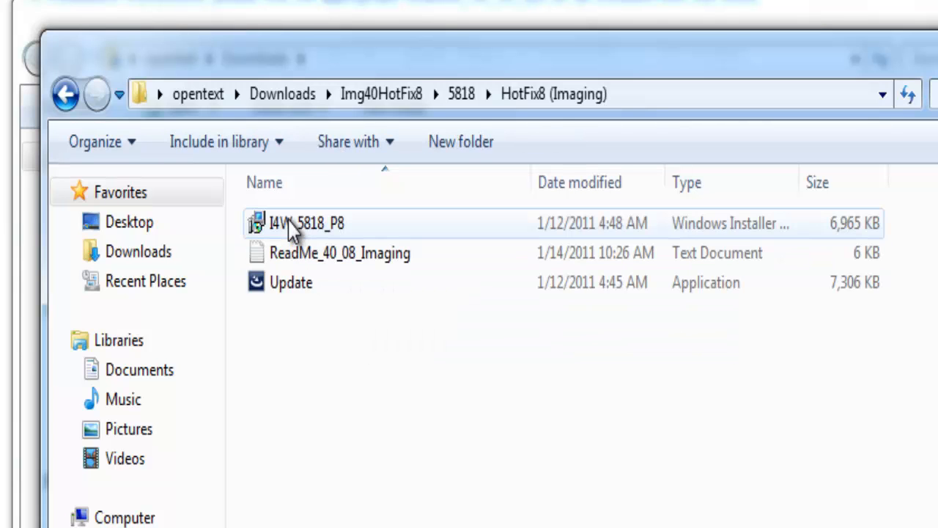
{"action": "mouse_move", "coordinate": [307, 289]}
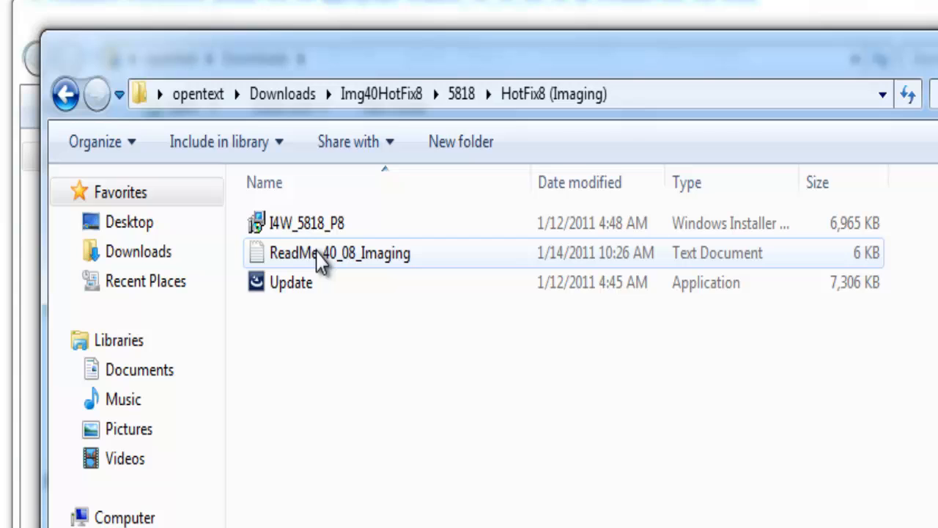
{"action": "mouse_move", "coordinate": [333, 264]}
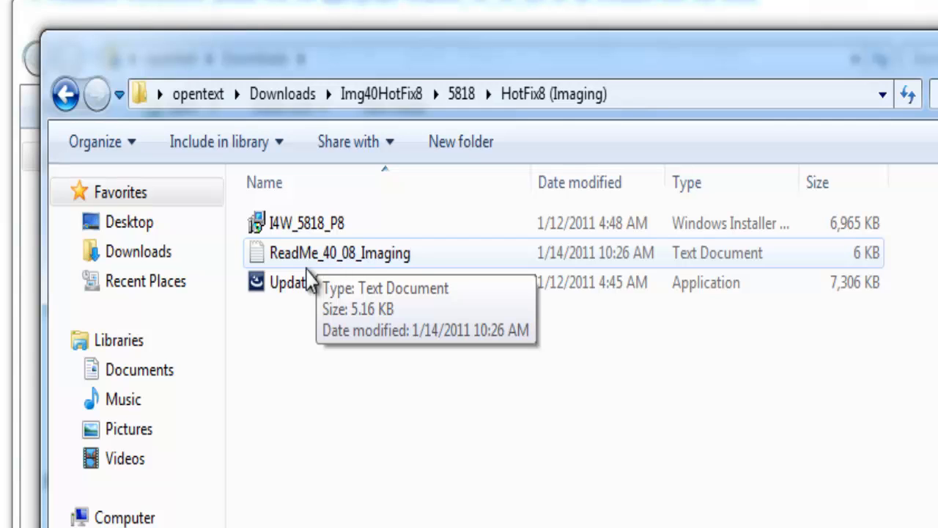
{"action": "mouse_move", "coordinate": [264, 286]}
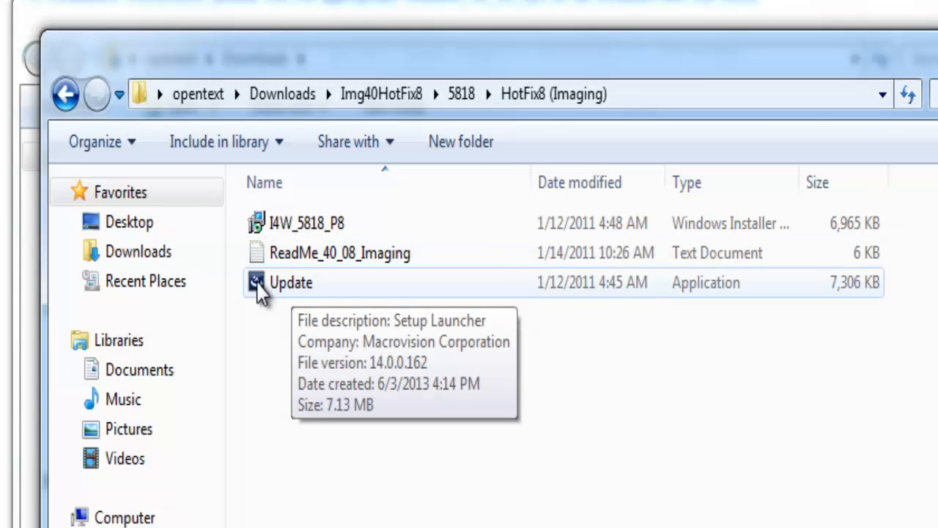
{"action": "mouse_move", "coordinate": [301, 297]}
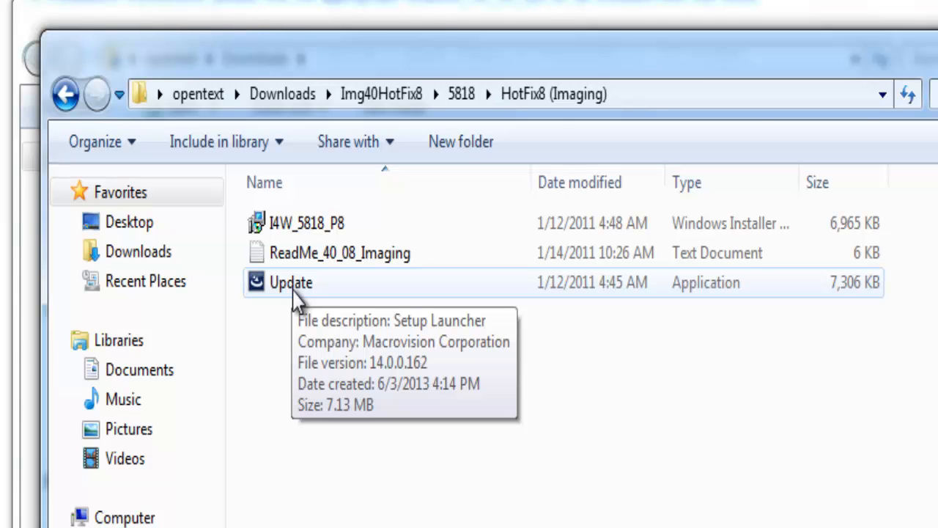
Run Update as administrator and approve the User Account Control prompt.
{"action": "right_click", "coordinate": [290, 283]}
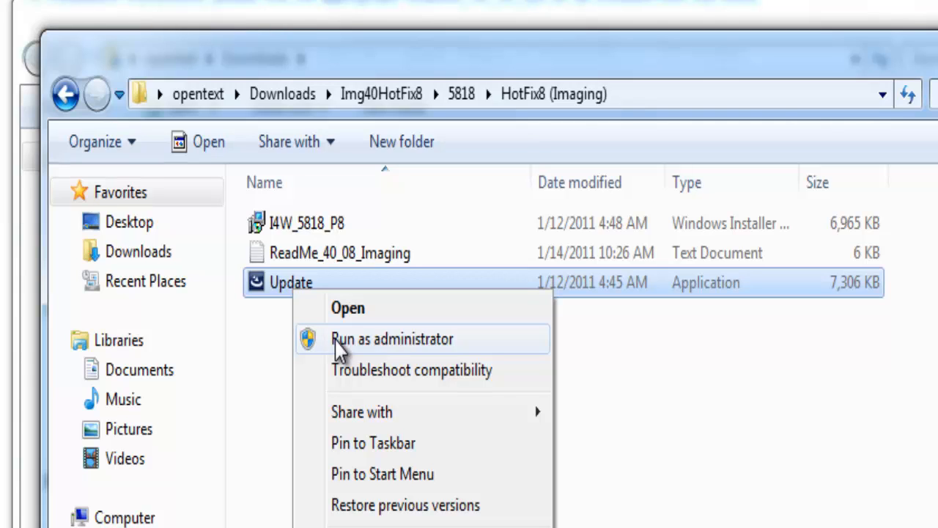
{"action": "mouse_move", "coordinate": [367, 354]}
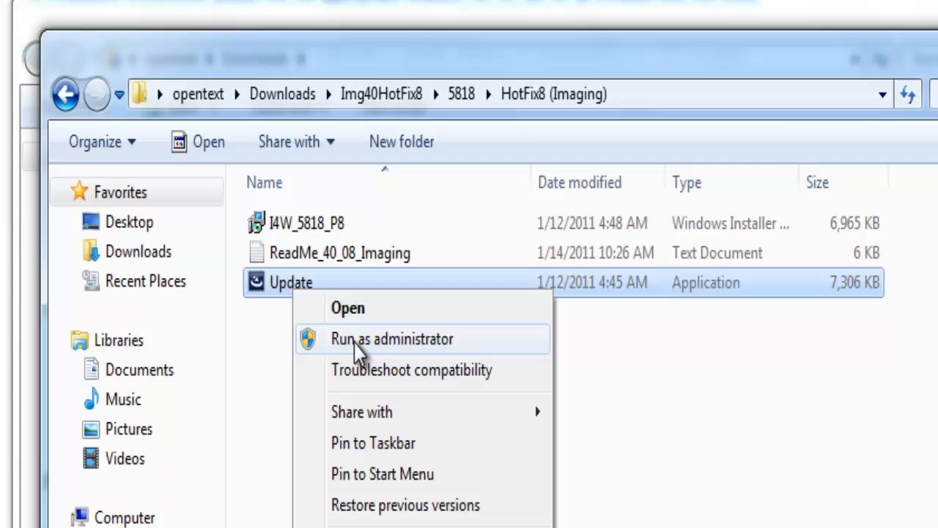
{"action": "left_click", "coordinate": [392, 338]}
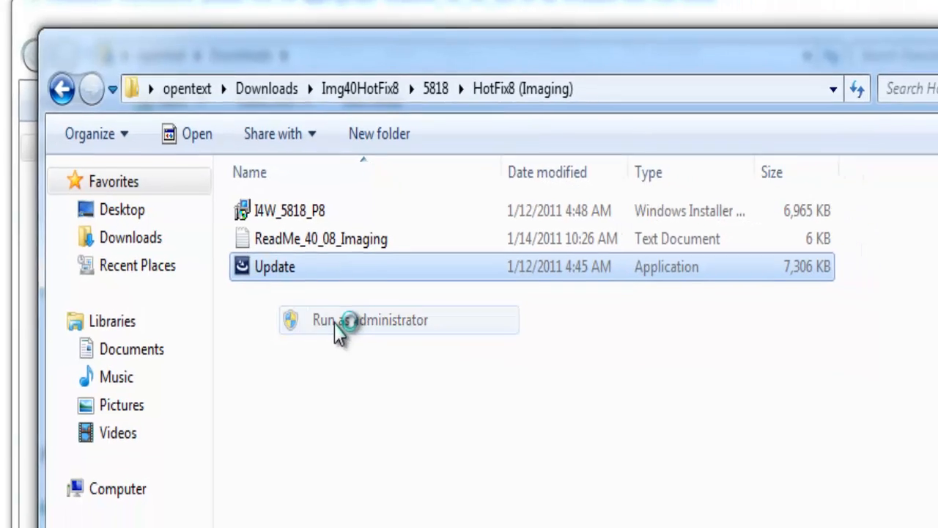
{"action": "left_click", "coordinate": [371, 320]}
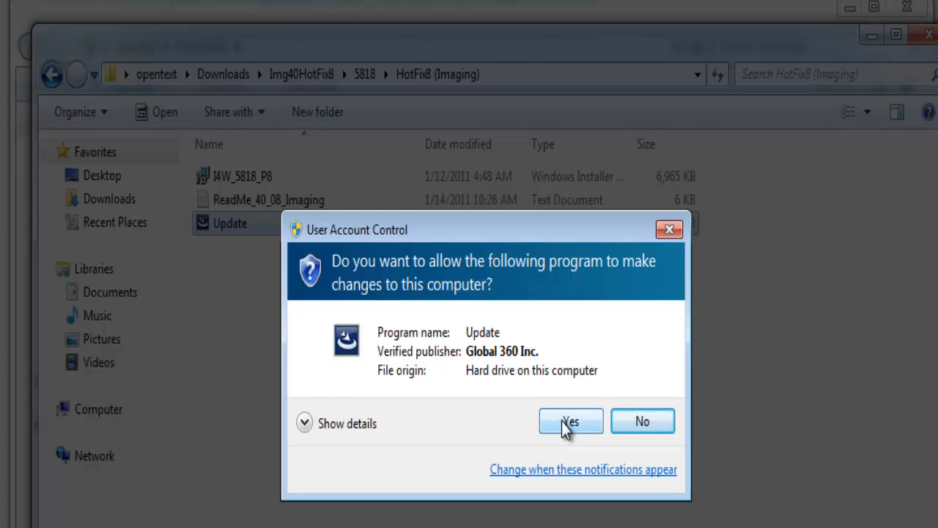
{"action": "left_click", "coordinate": [571, 421]}
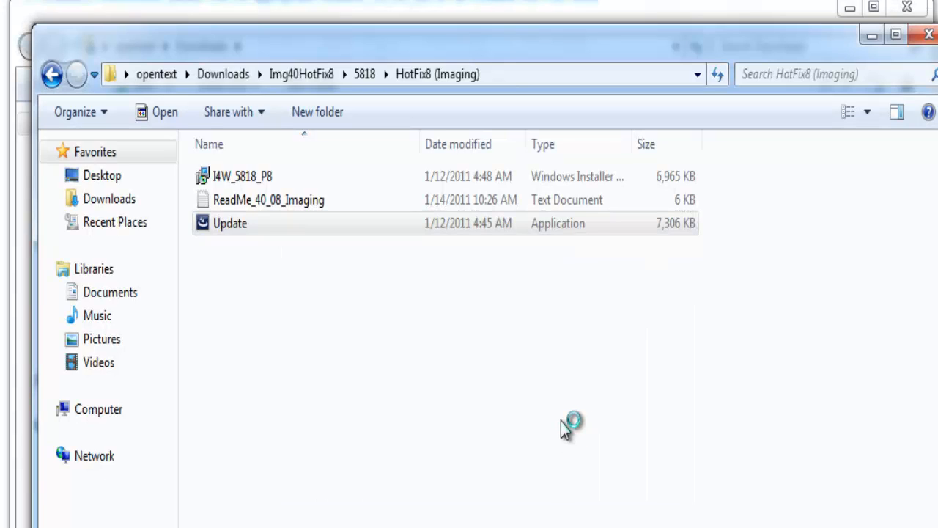
Install the Imaging for Windows 4.0 patch via Update, then Finish the setup.
{"action": "double_click", "coordinate": [242, 176]}
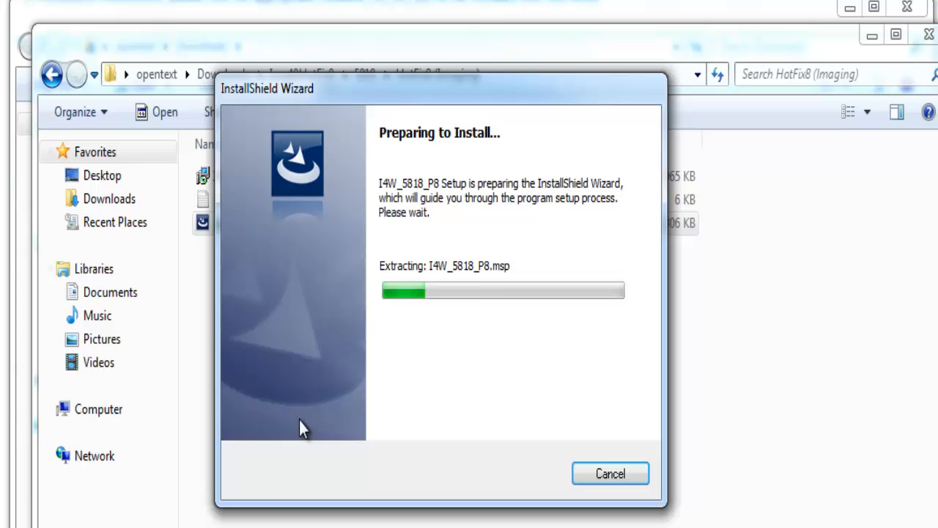
{"action": "mouse_move", "coordinate": [630, 501]}
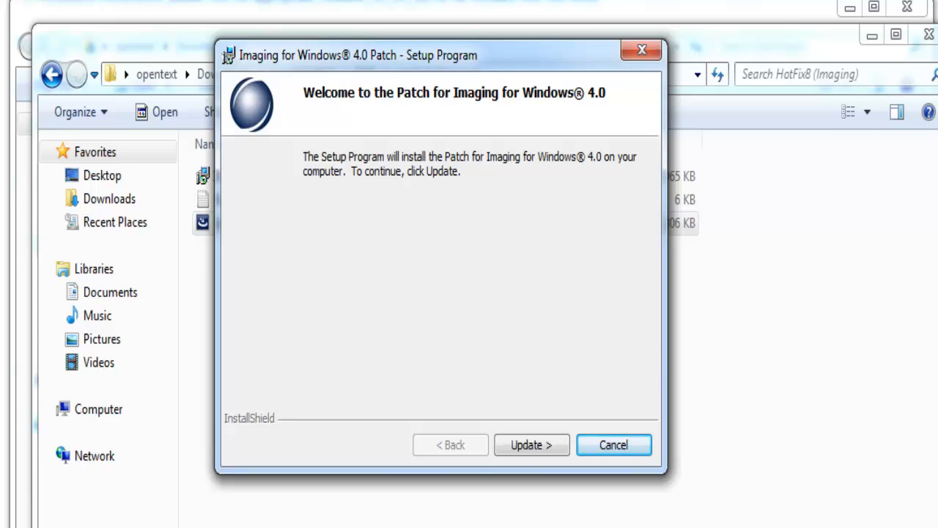
{"action": "mouse_move", "coordinate": [531, 451]}
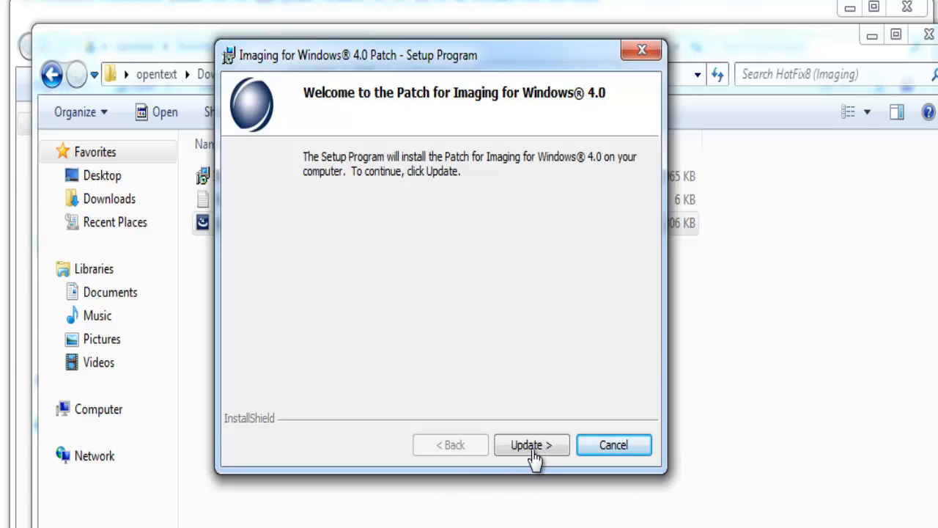
{"action": "mouse_move", "coordinate": [338, 485]}
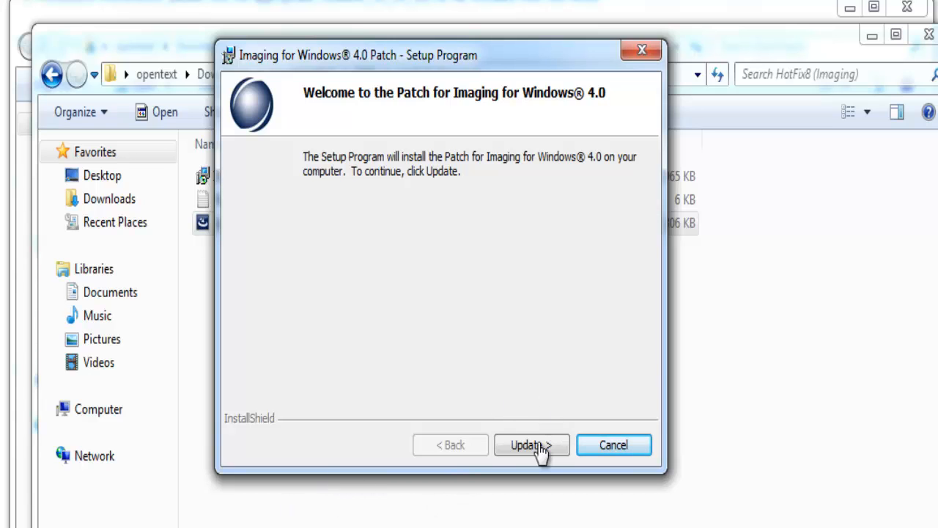
{"action": "left_click", "coordinate": [531, 445]}
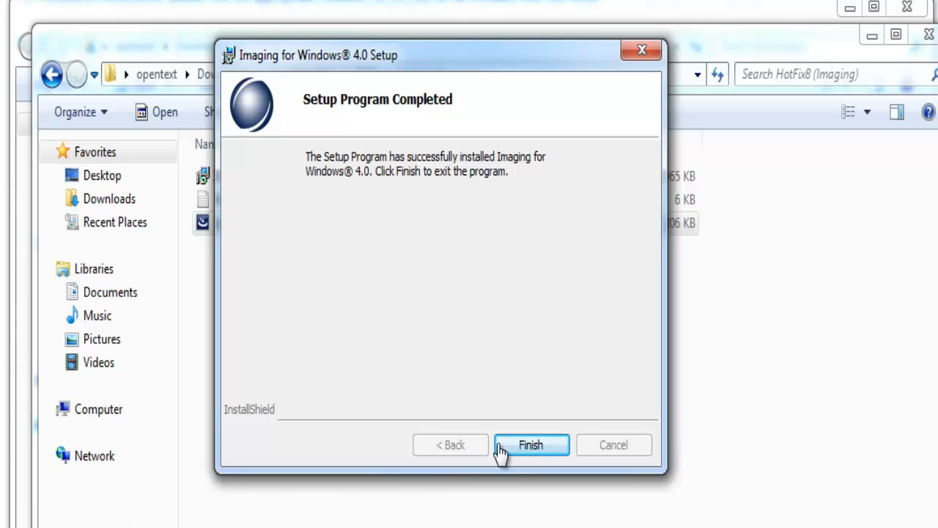
{"action": "left_click", "coordinate": [530, 445]}
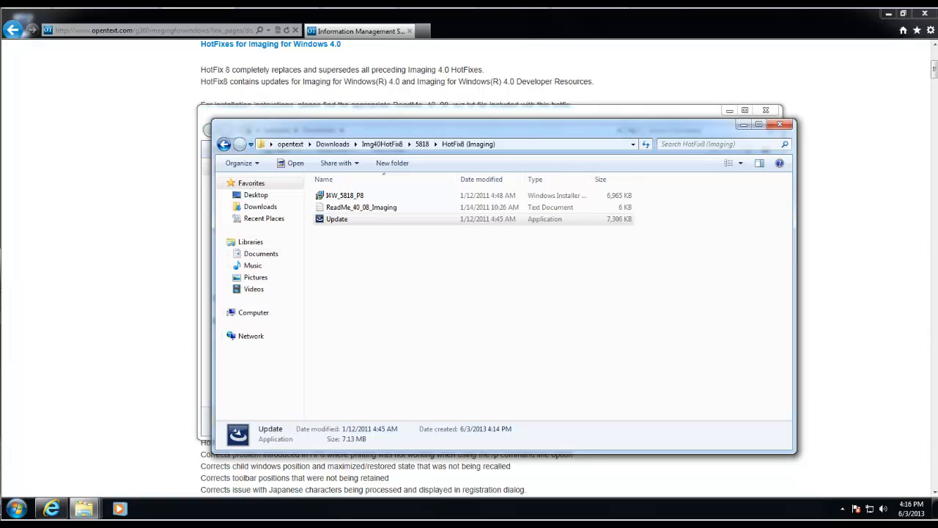
{"action": "mouse_move", "coordinate": [604, 163]}
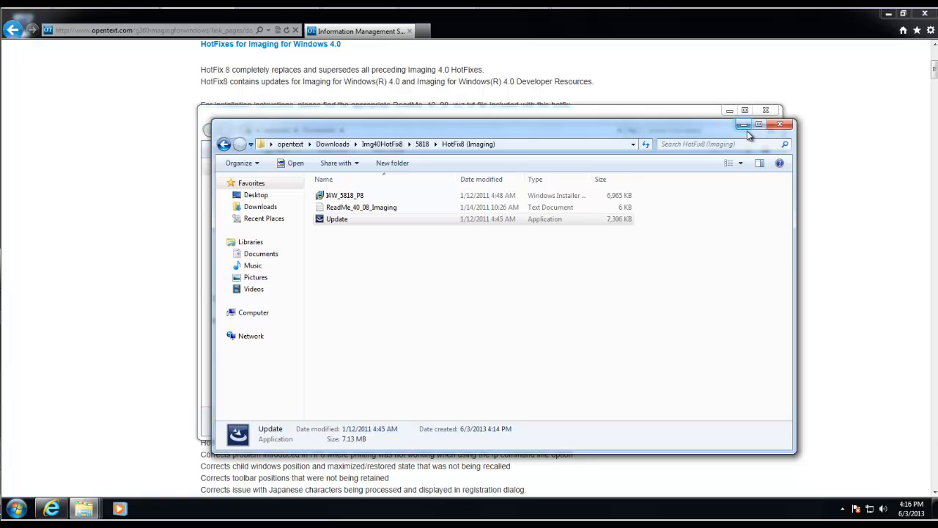
Minimize Explorer and launch Imaging from the Start menu.
{"action": "left_click", "coordinate": [224, 143]}
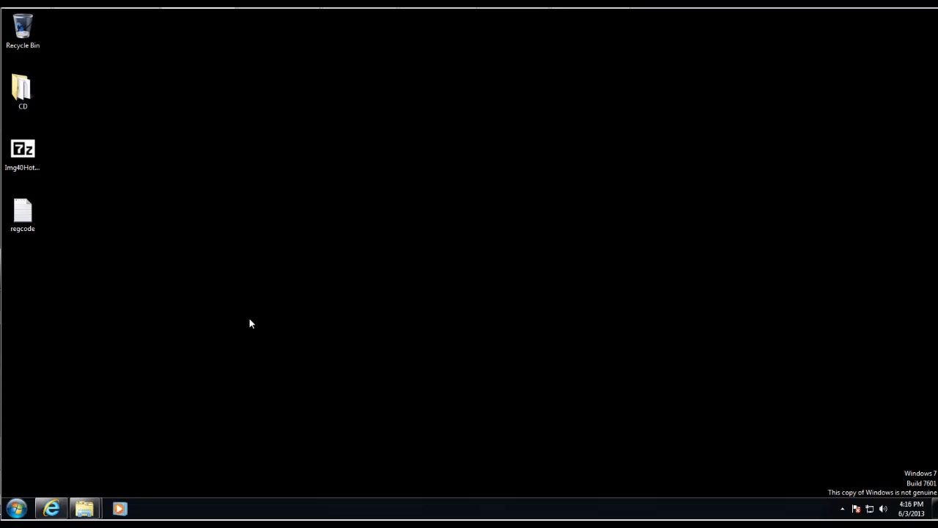
{"action": "left_click", "coordinate": [15, 508]}
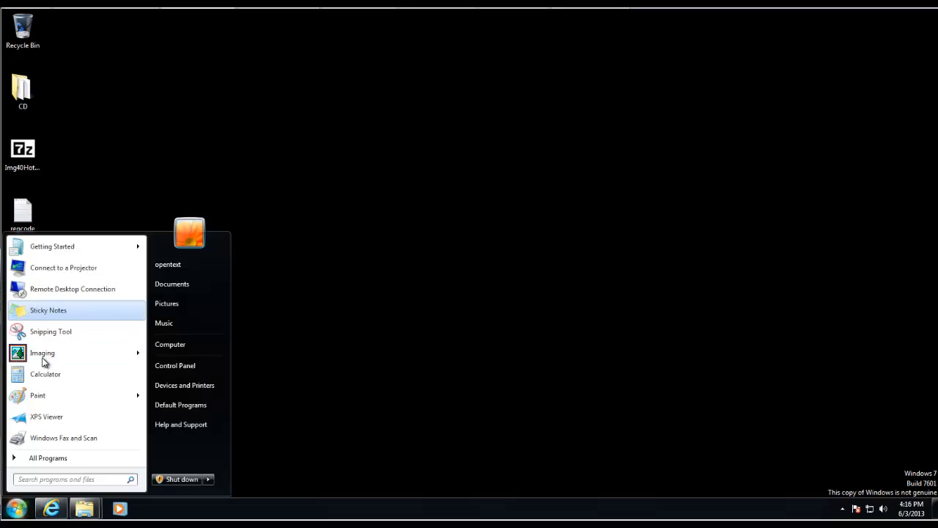
{"action": "left_click", "coordinate": [42, 352]}
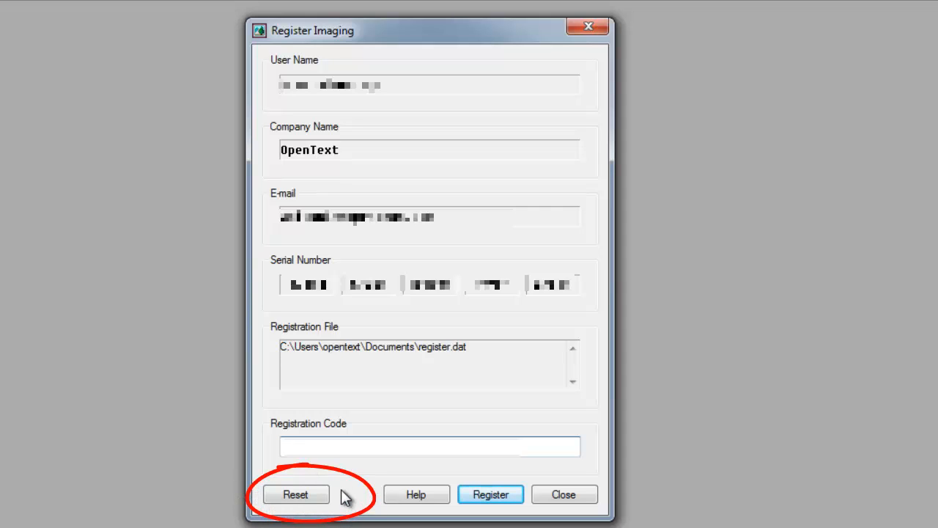
{"action": "mouse_move", "coordinate": [592, 279]}
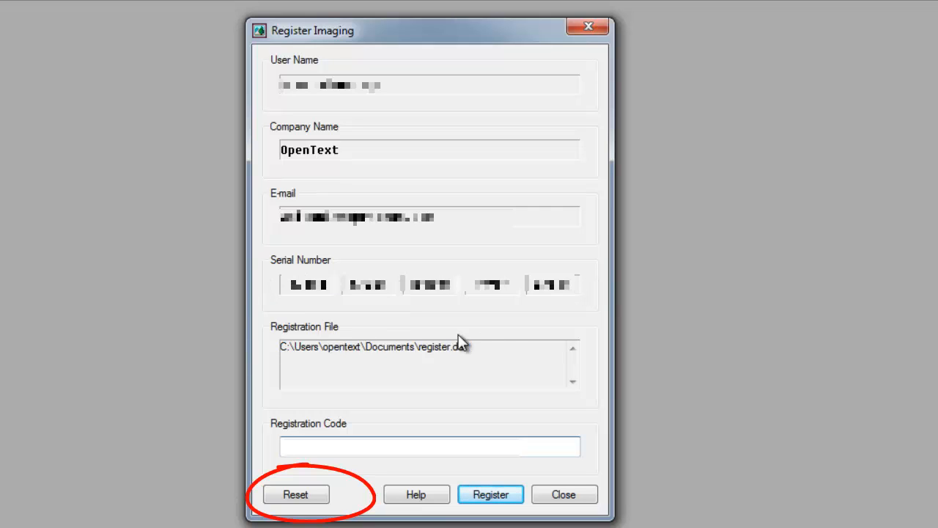
{"action": "mouse_move", "coordinate": [255, 297]}
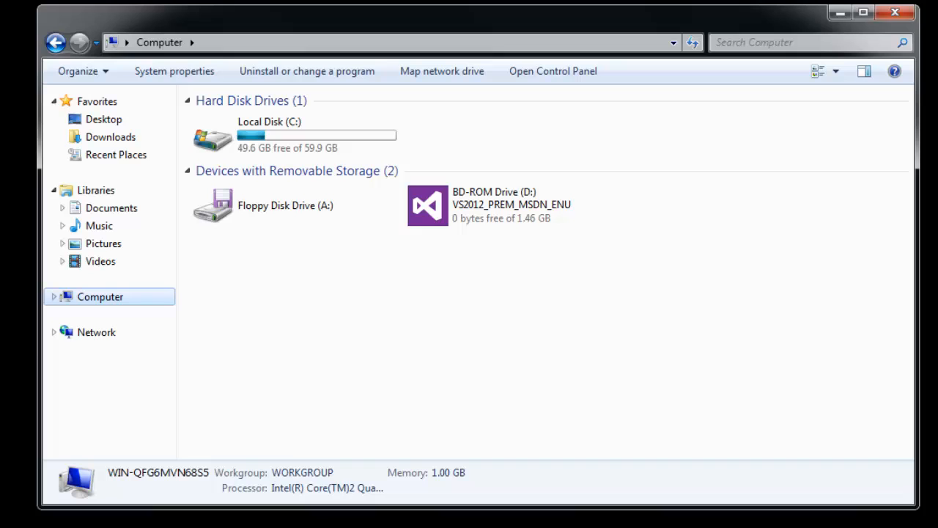
{"action": "mouse_move", "coordinate": [258, 139]}
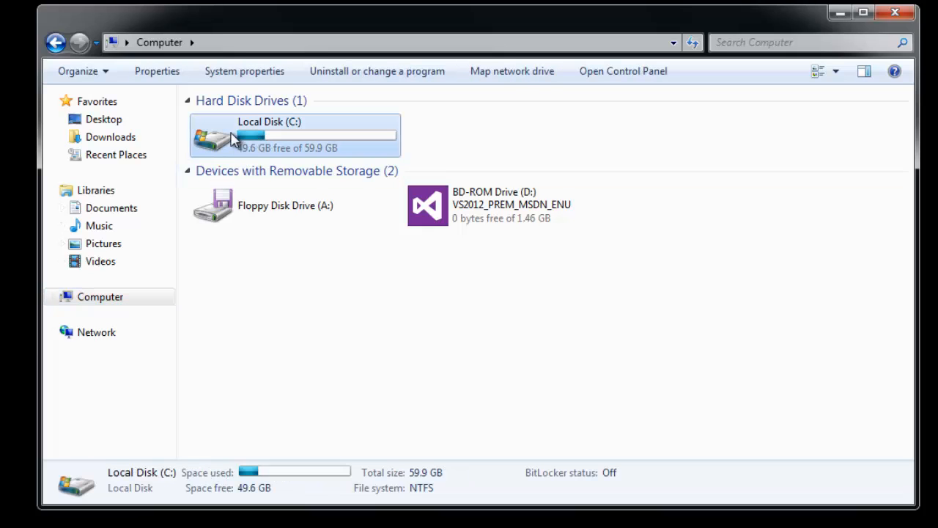
Browse to C:\Program Files\Common Files\Global 360\Imaging and scroll to Oieng400.dll.
{"action": "double_click", "coordinate": [268, 135]}
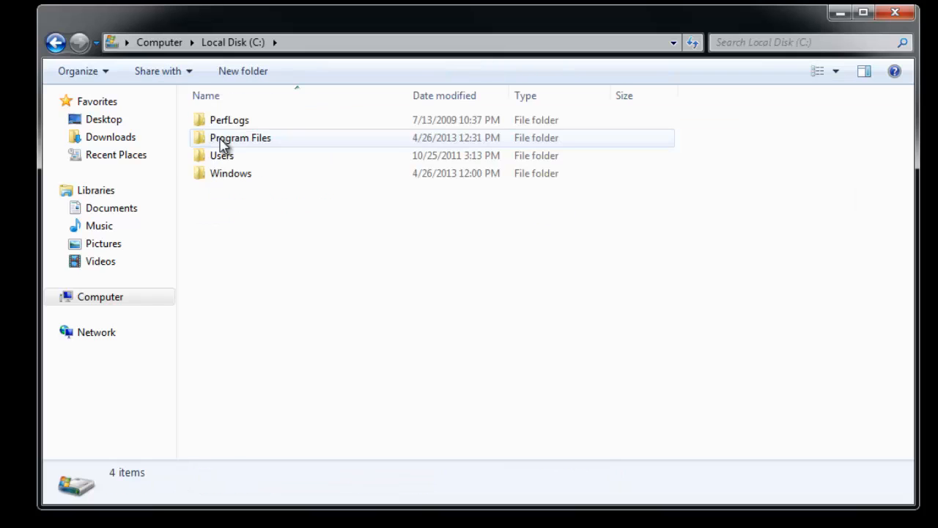
{"action": "double_click", "coordinate": [241, 137]}
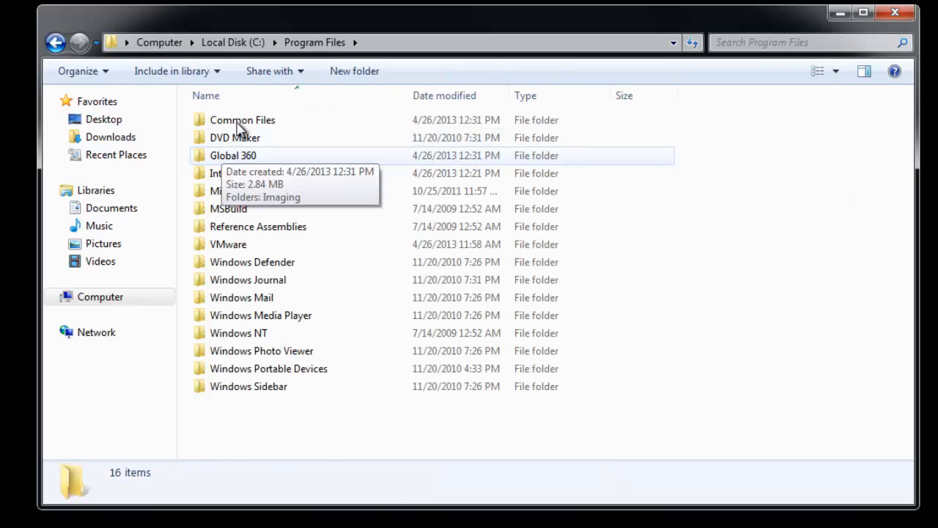
{"action": "double_click", "coordinate": [233, 156]}
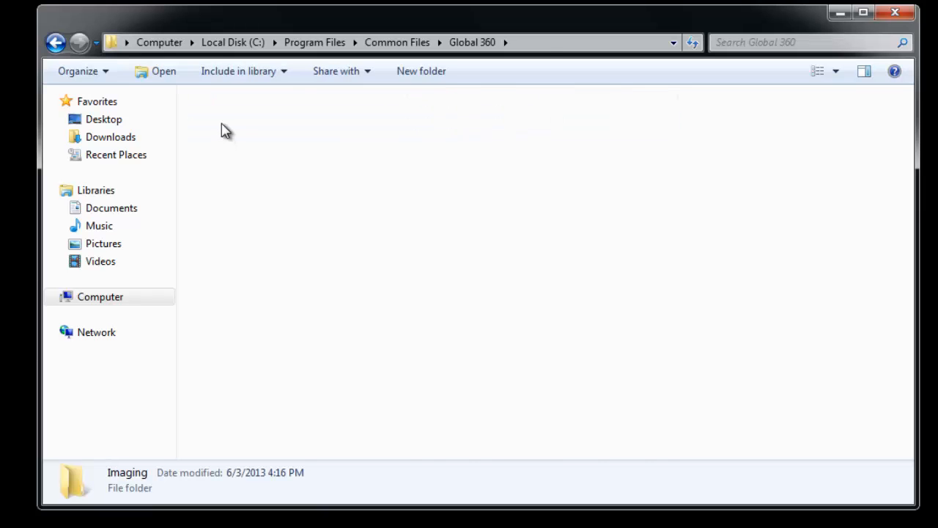
{"action": "double_click", "coordinate": [127, 480]}
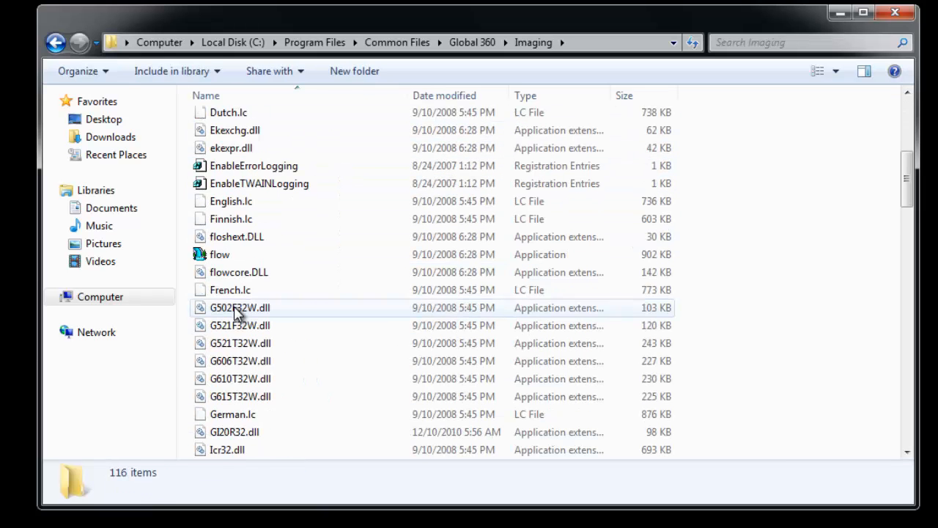
{"action": "scroll", "scroll_direction": "down", "scroll_amount": 3}
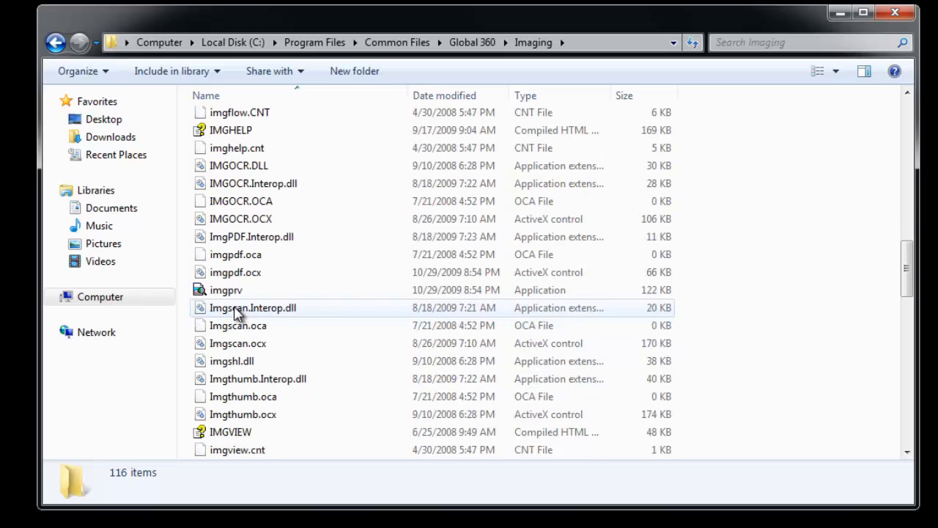
{"action": "scroll", "scroll_direction": "down", "scroll_amount": 3}
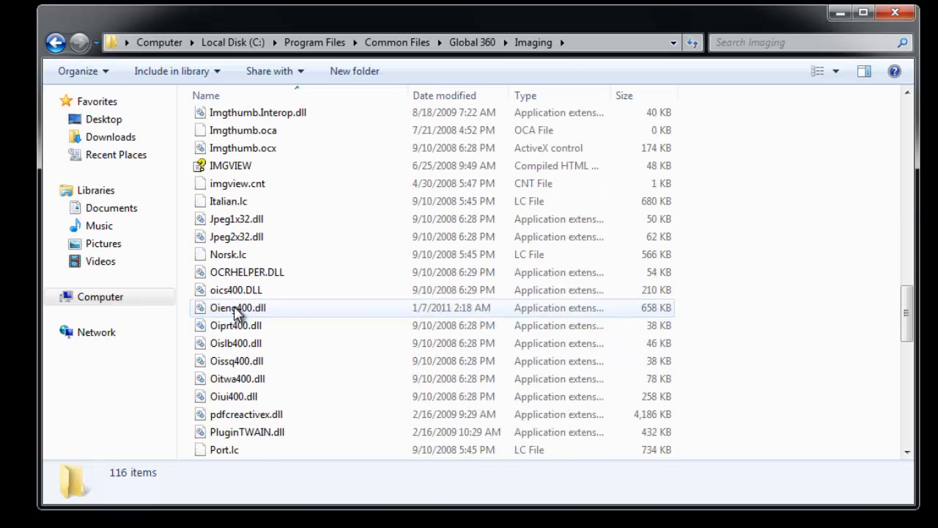
{"action": "scroll", "scroll_direction": "down", "scroll_amount": 3}
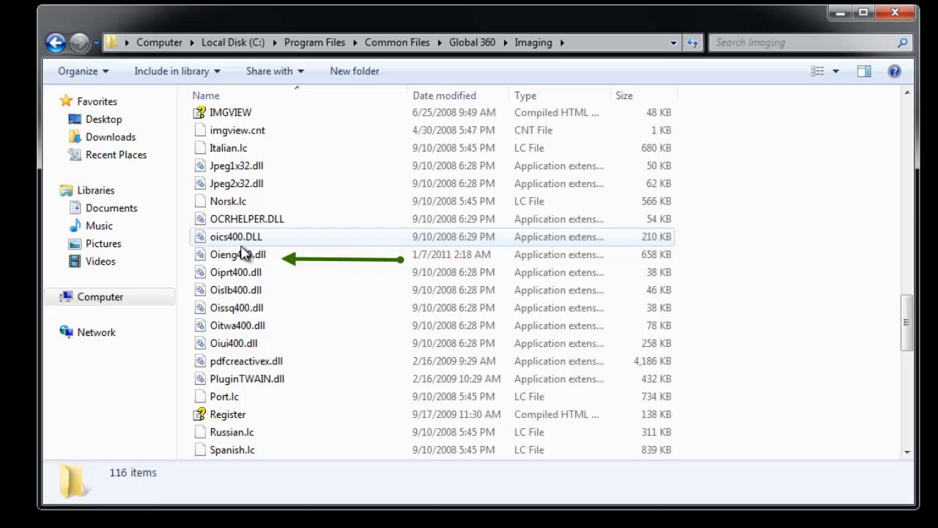
Open Oieng400.dll Properties on the Details tab, showing product version 4.40.5818.
{"action": "right_click", "coordinate": [237, 254]}
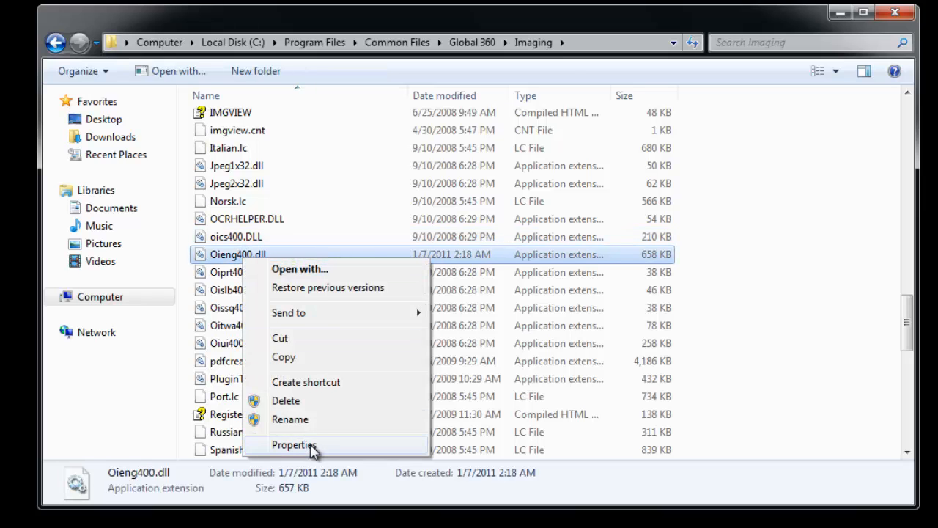
{"action": "left_click", "coordinate": [293, 445]}
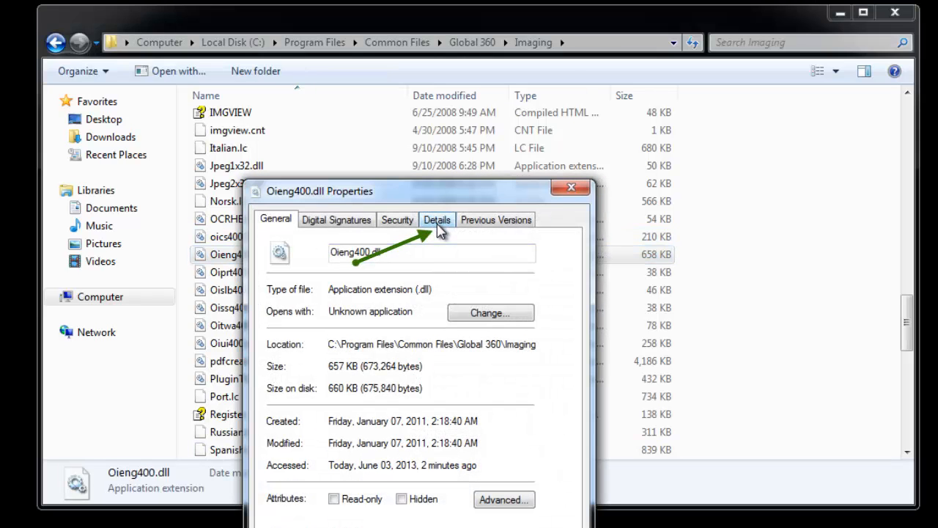
{"action": "left_click", "coordinate": [436, 219]}
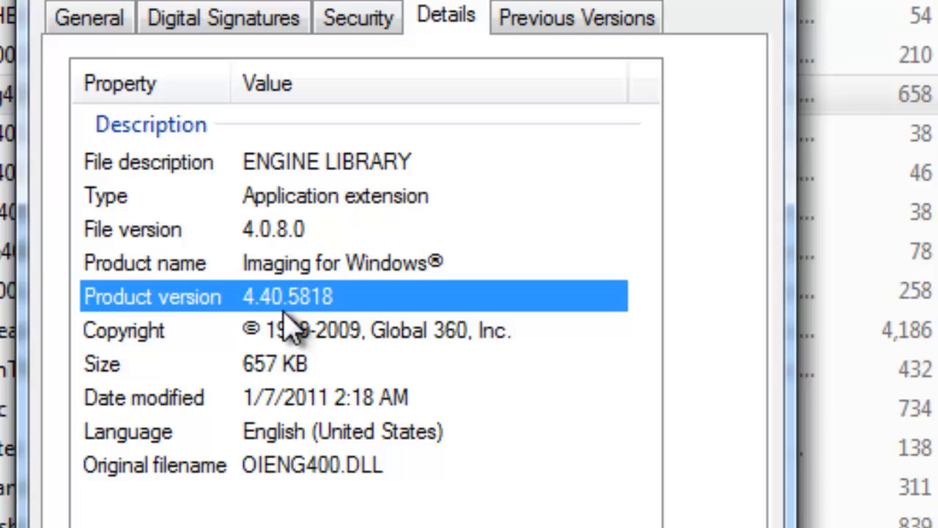
{"action": "mouse_move", "coordinate": [315, 330]}
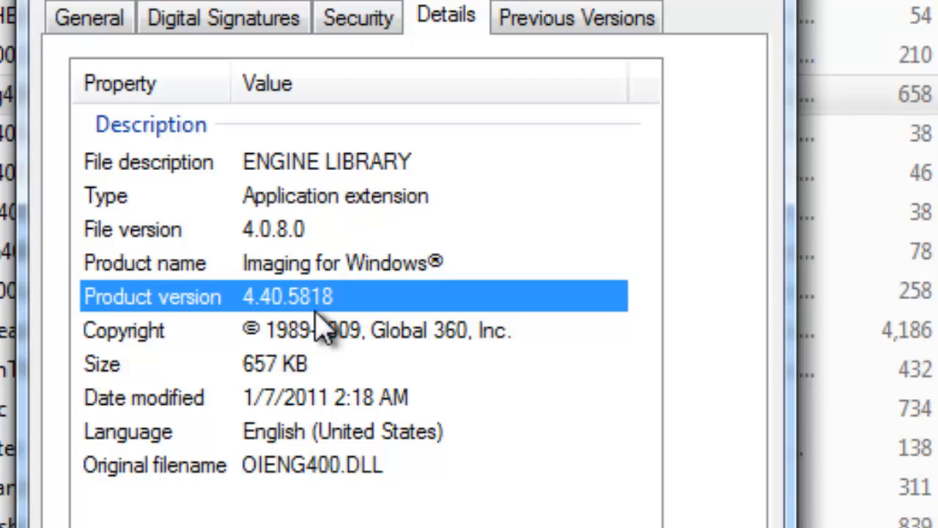
{"action": "mouse_move", "coordinate": [359, 333]}
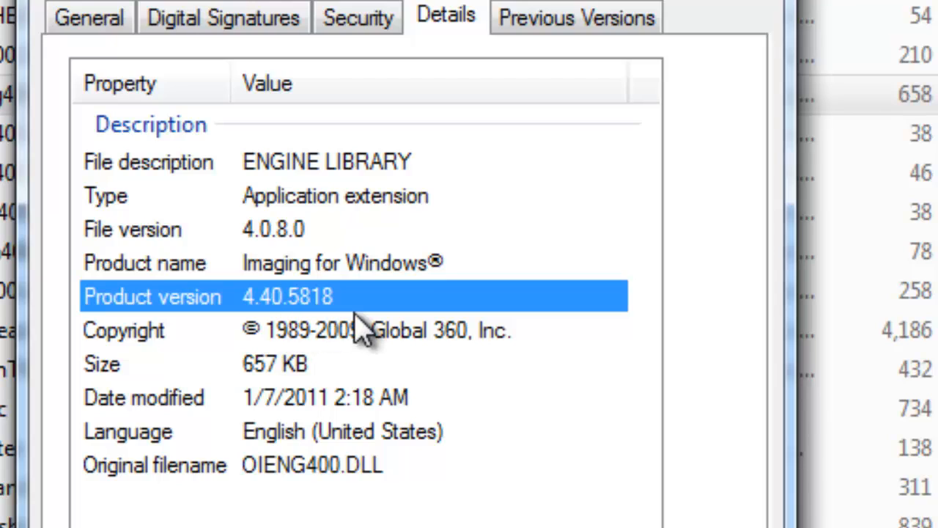